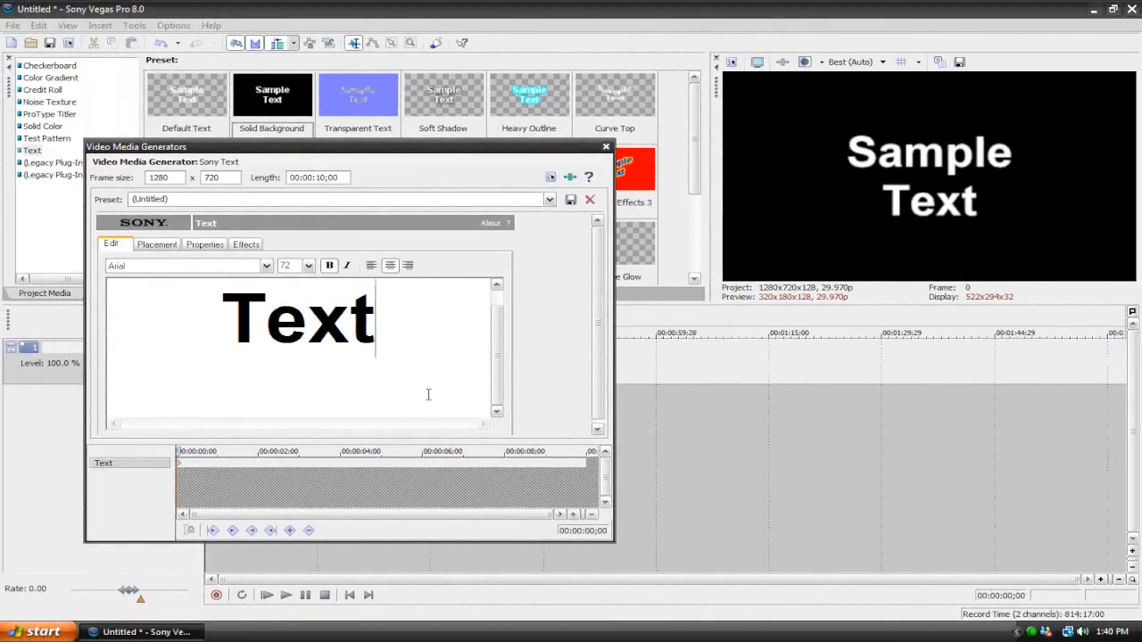
Step: Replace the default 'Sample Text' in the Sony Text generator's text box
text(Sample Text)
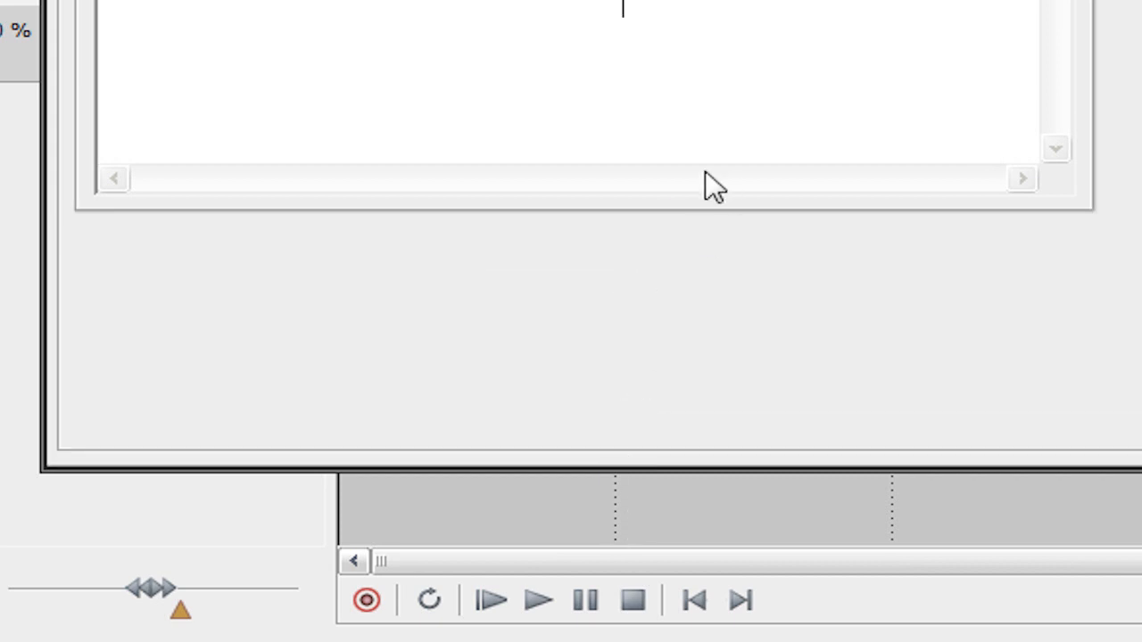
mouse_move(713, 267)
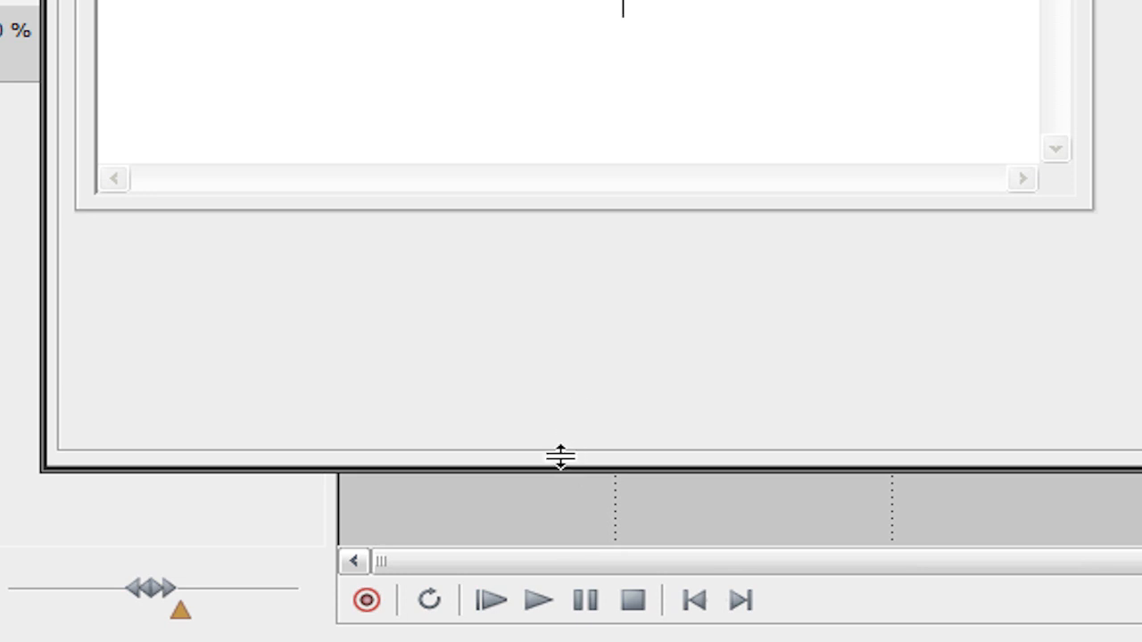
Step: Drag the Video Media Generators window's bottom edge down to expose the keyframe strip
drag(560, 457, 585, 339)
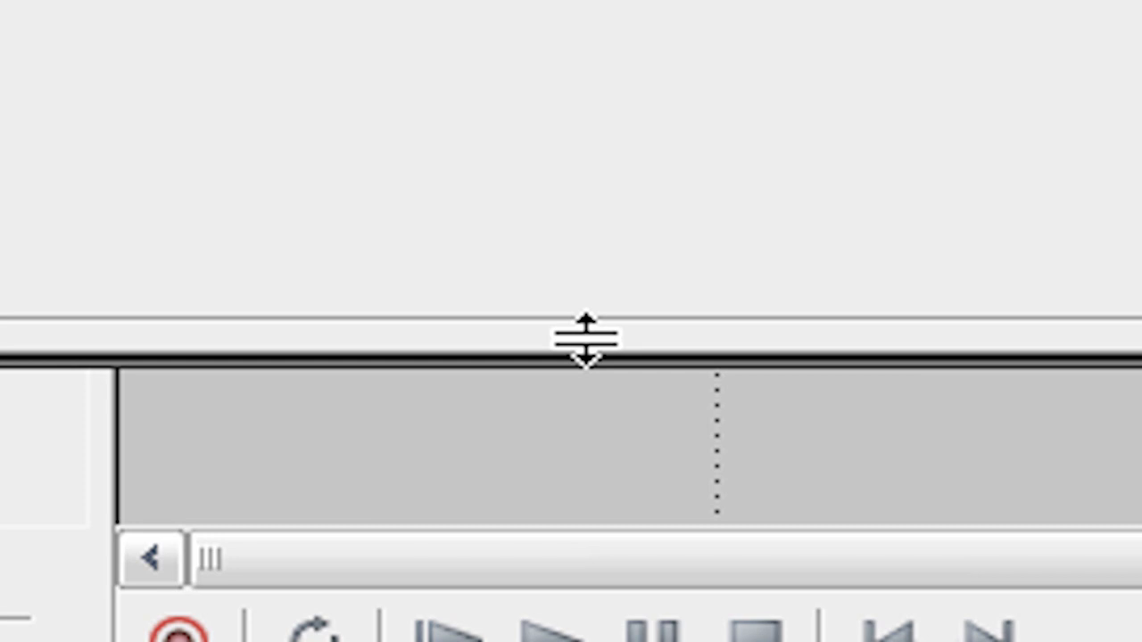
mouse_move(549, 348)
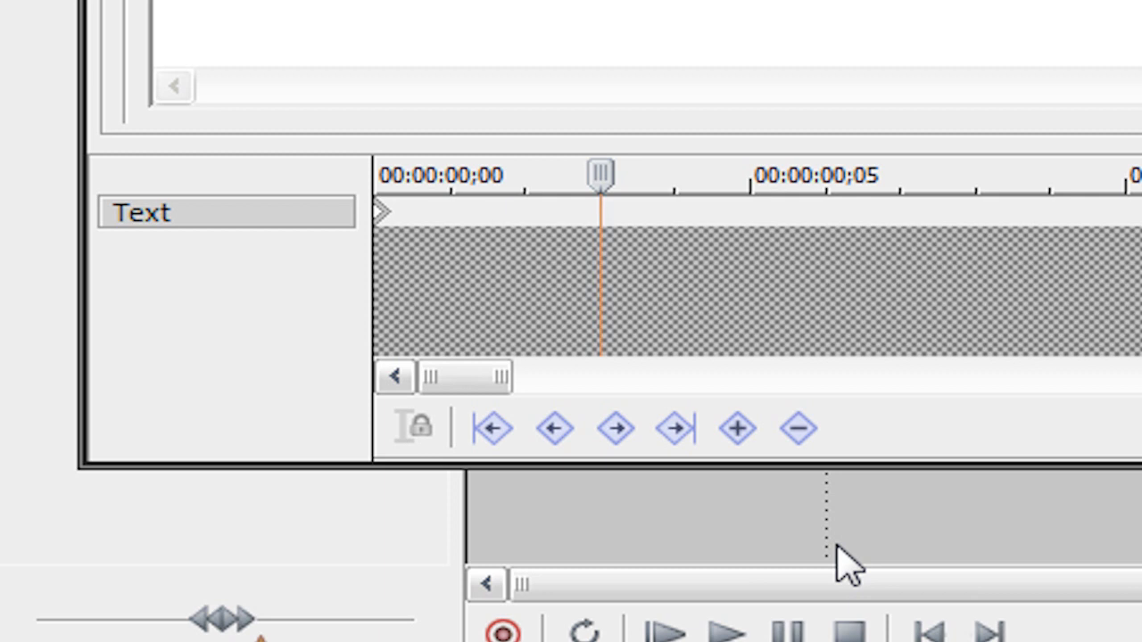
mouse_move(767, 526)
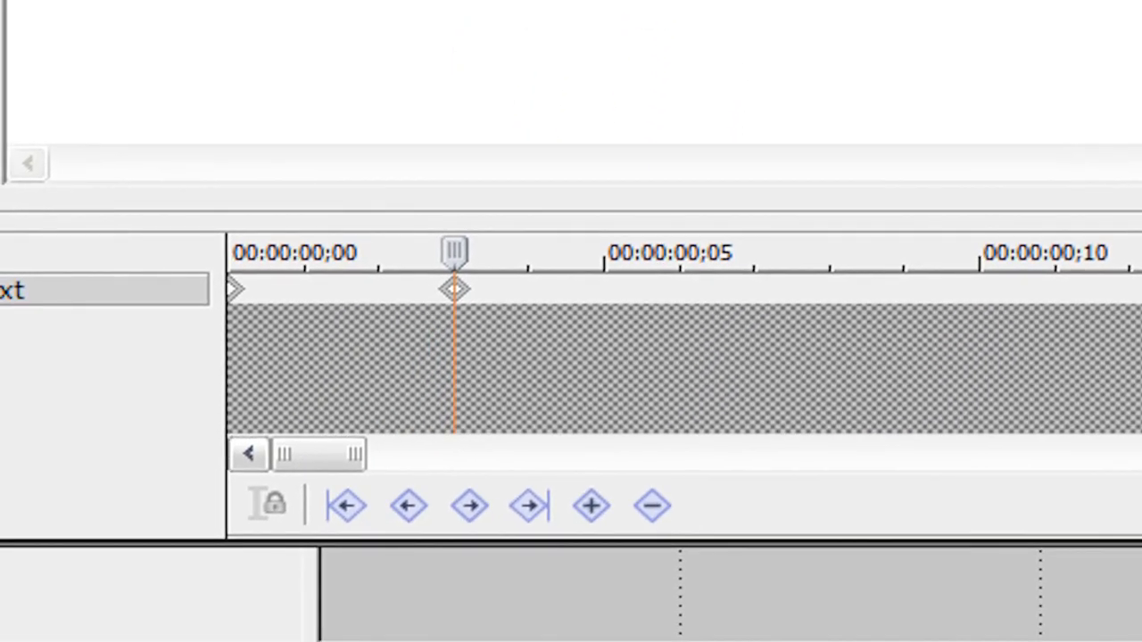
mouse_move(450, 370)
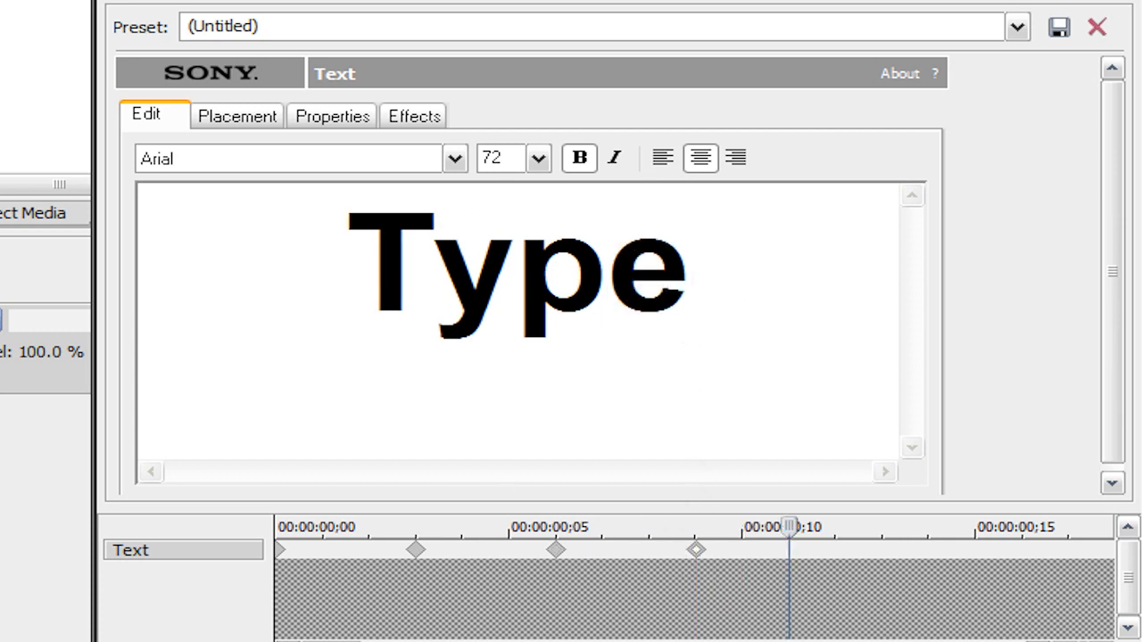
Step: Add keyframes three frames apart, typing letters 'ew' then 't' toward 'Typewriter'
text(ewri)
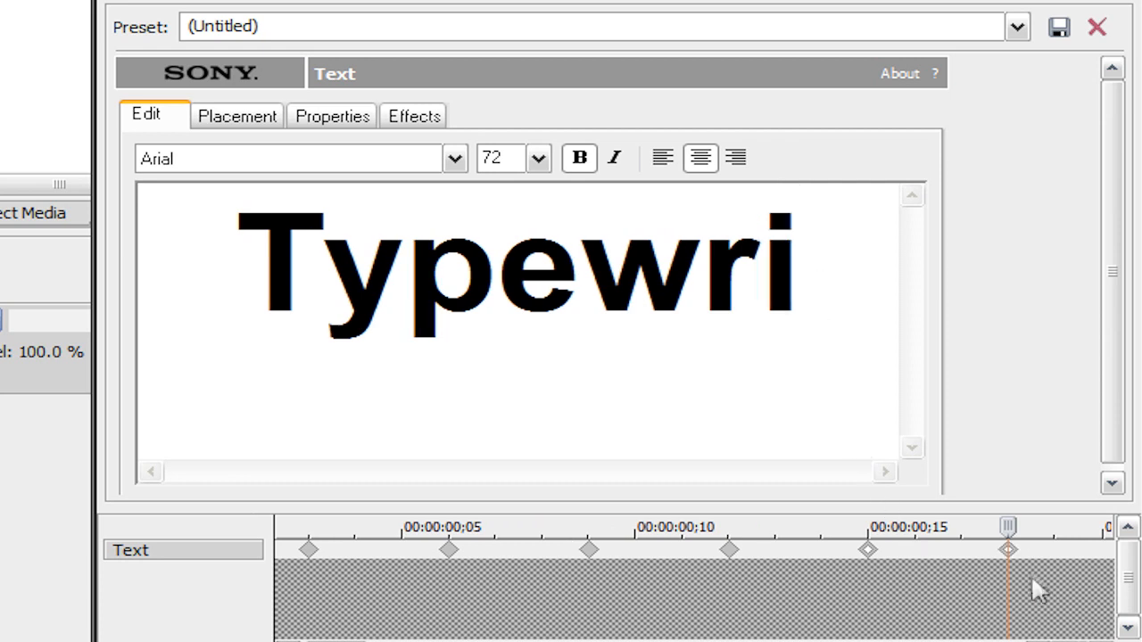
text(t)
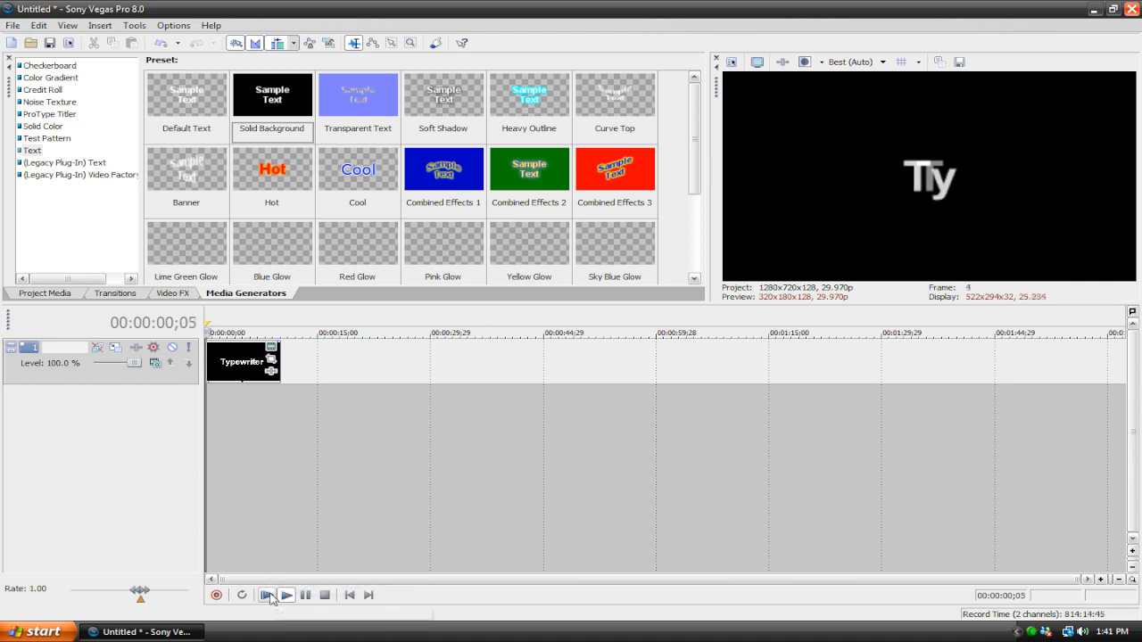
click(269, 594)
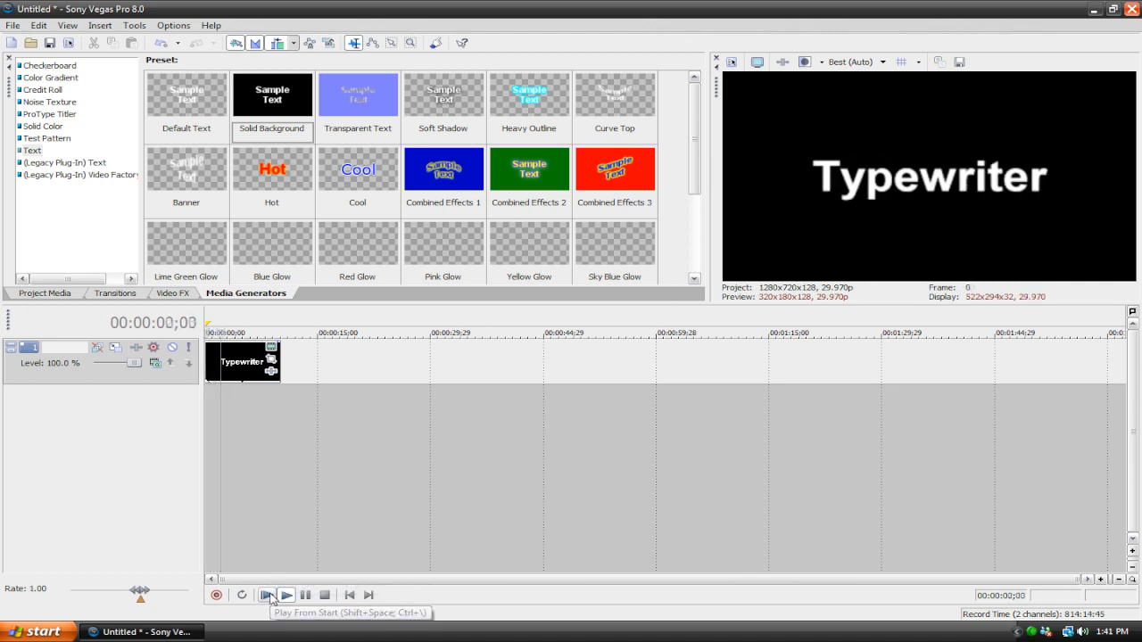
click(267, 595)
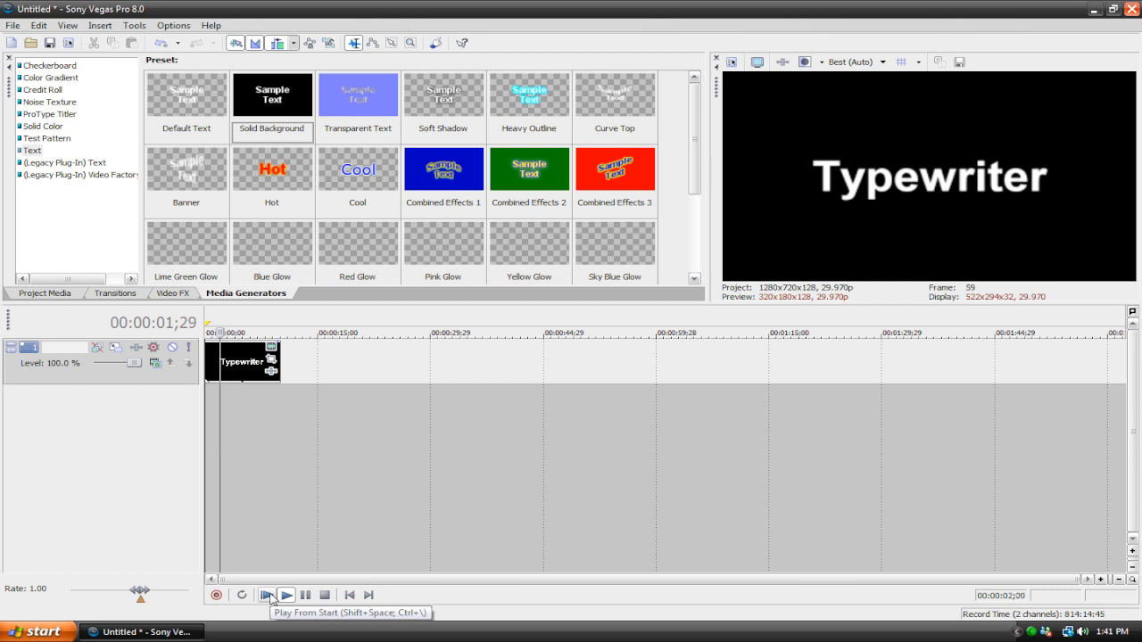
click(267, 595)
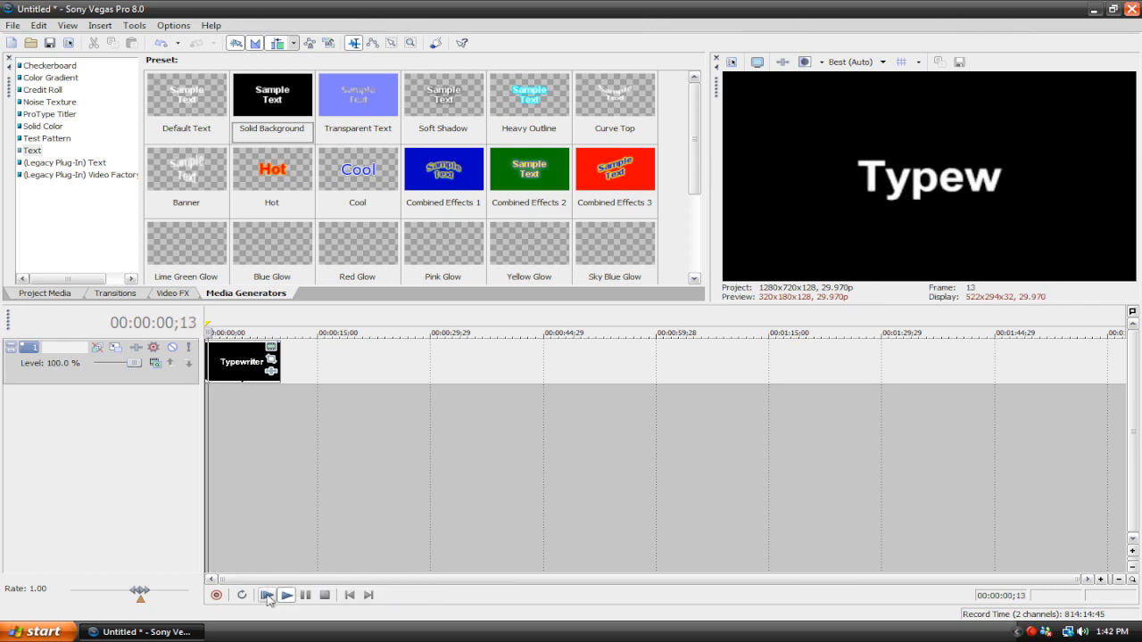
click(349, 596)
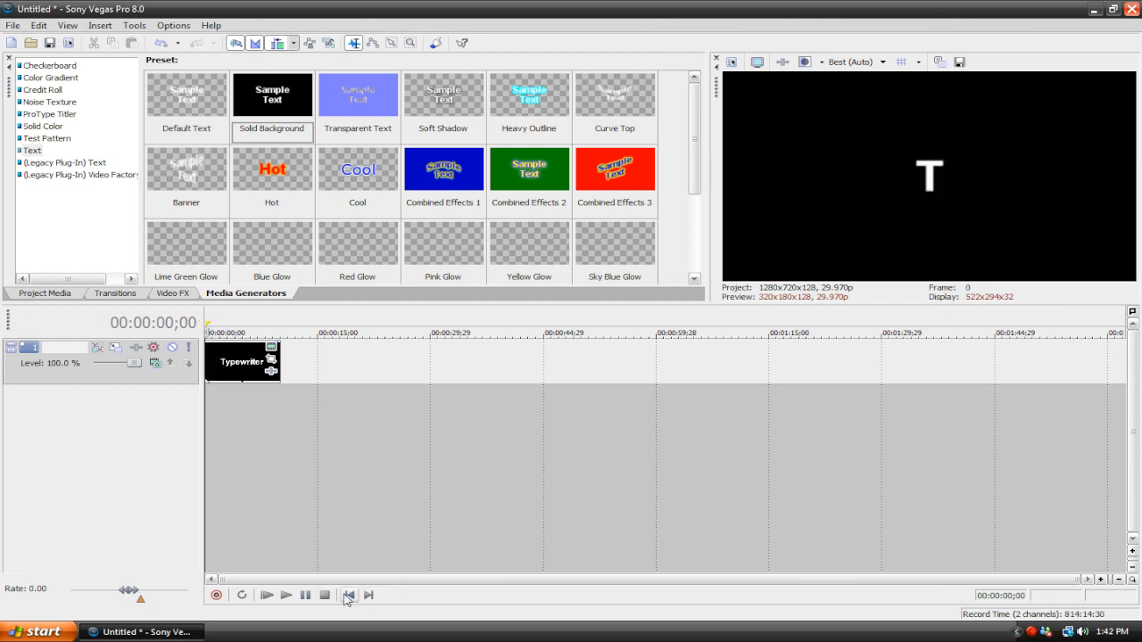